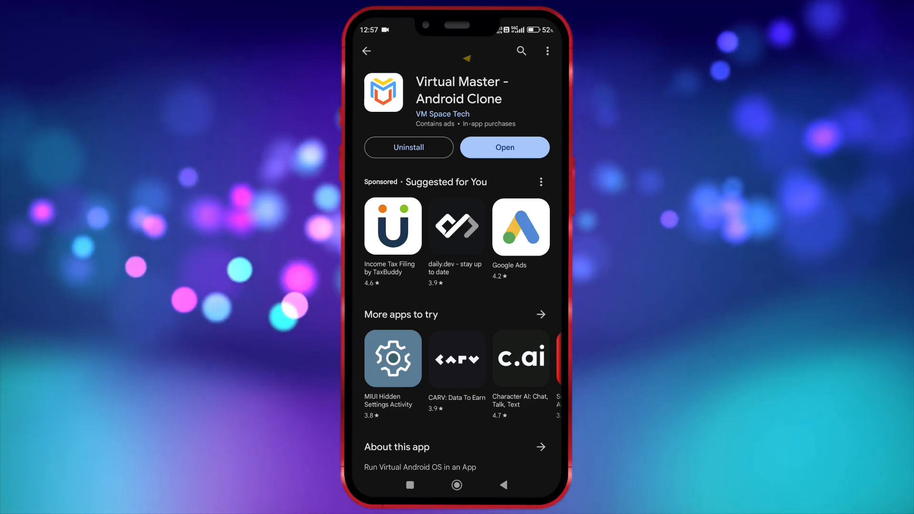
# - Launch Virtual Master from the Play Store page and proceed to its activation steps
pyautogui.click(504, 146)
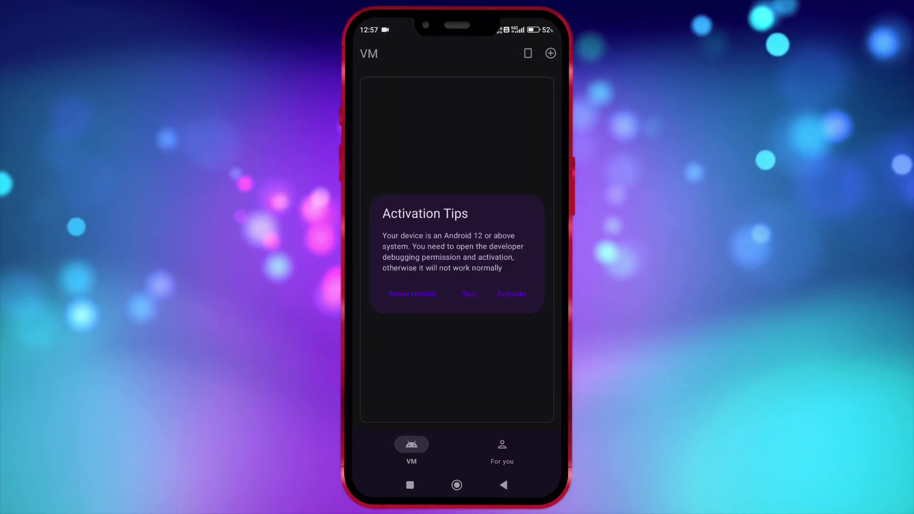
pyautogui.click(511, 294)
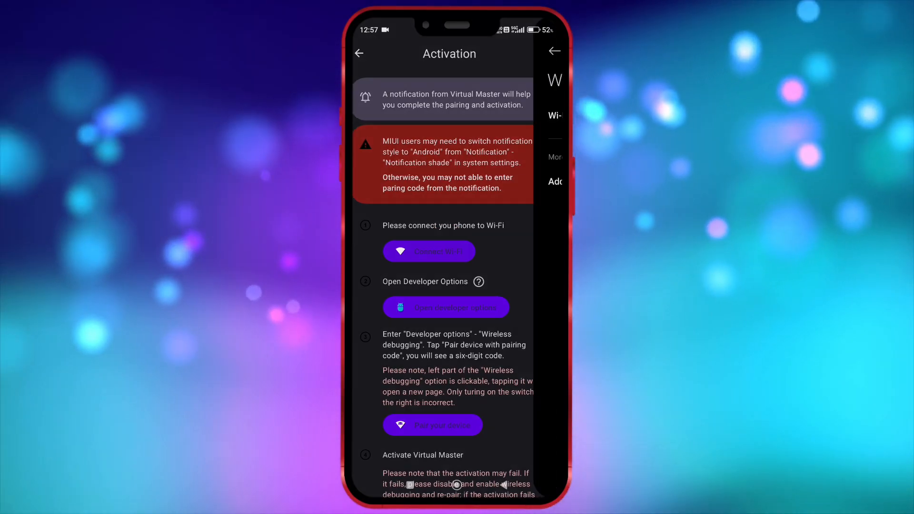
# - Pair via wireless debugging to activate Virtual Master and return to its home screen
pyautogui.click(428, 251)
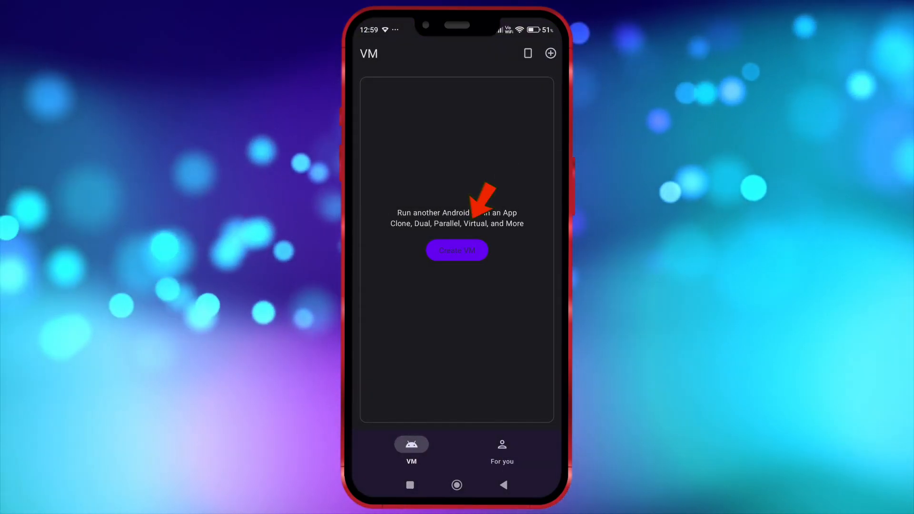
# - Create an Android 5.1.1 VM at Device Resolution (Portrait), start it, and allow audio while in use
pyautogui.scroll(-3)
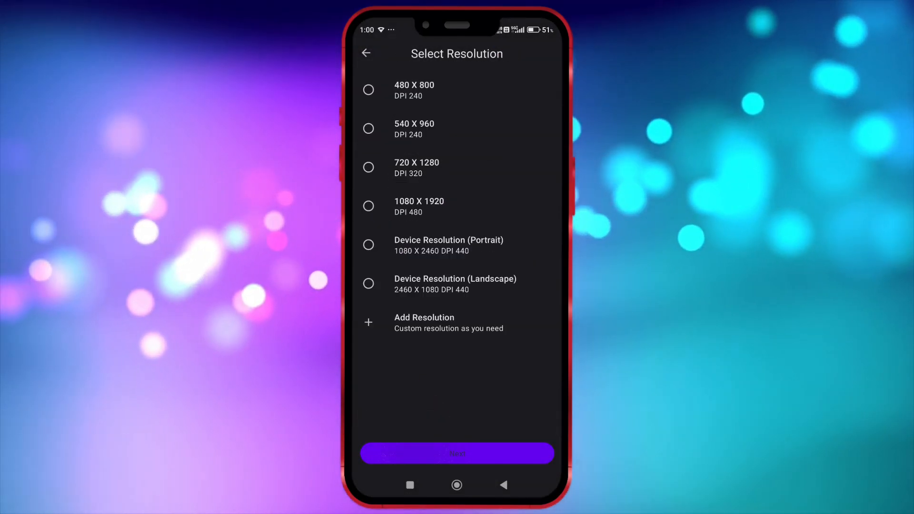
pyautogui.click(369, 246)
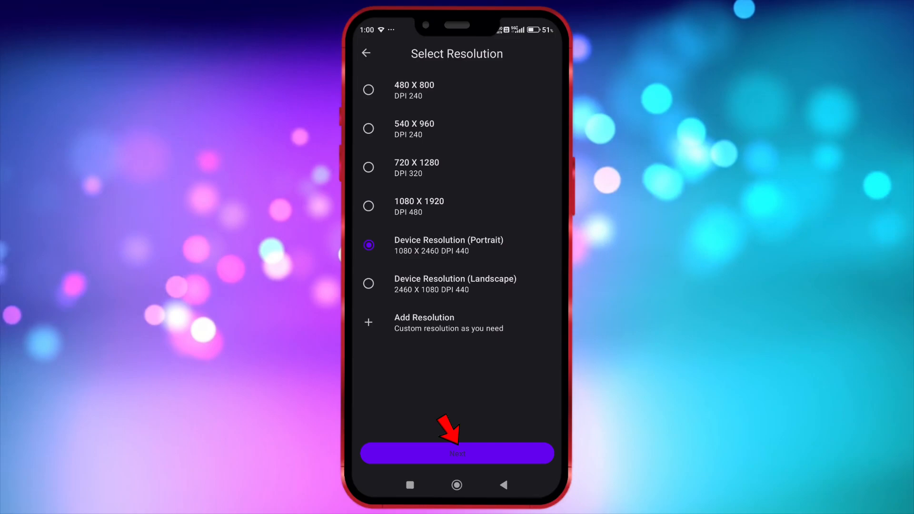
pyautogui.click(457, 453)
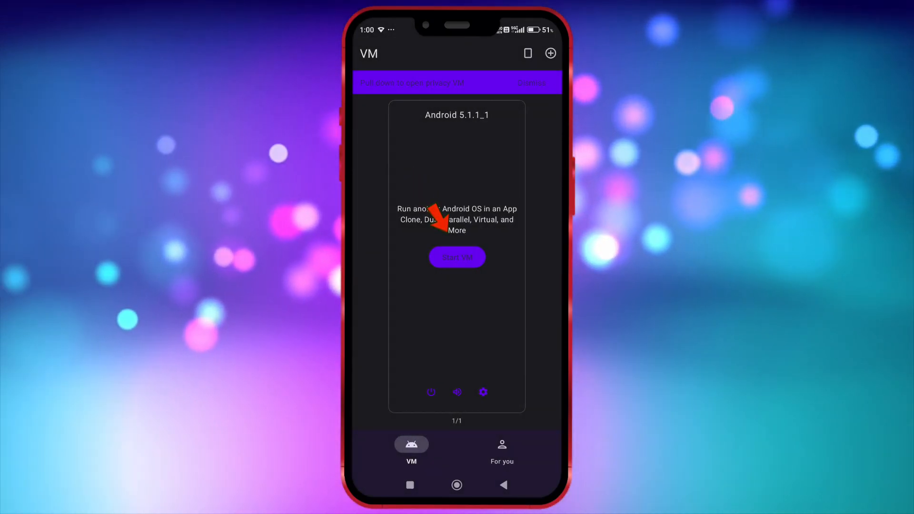
pyautogui.click(457, 258)
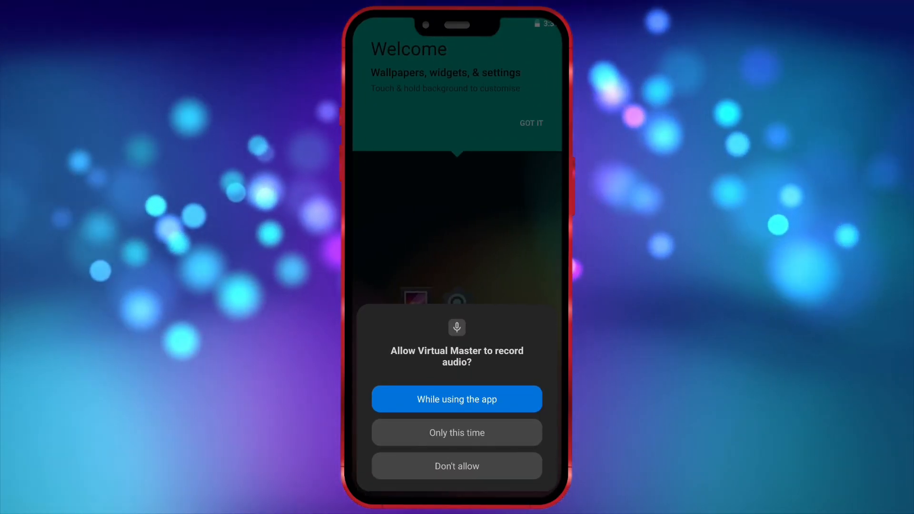
pyautogui.click(457, 399)
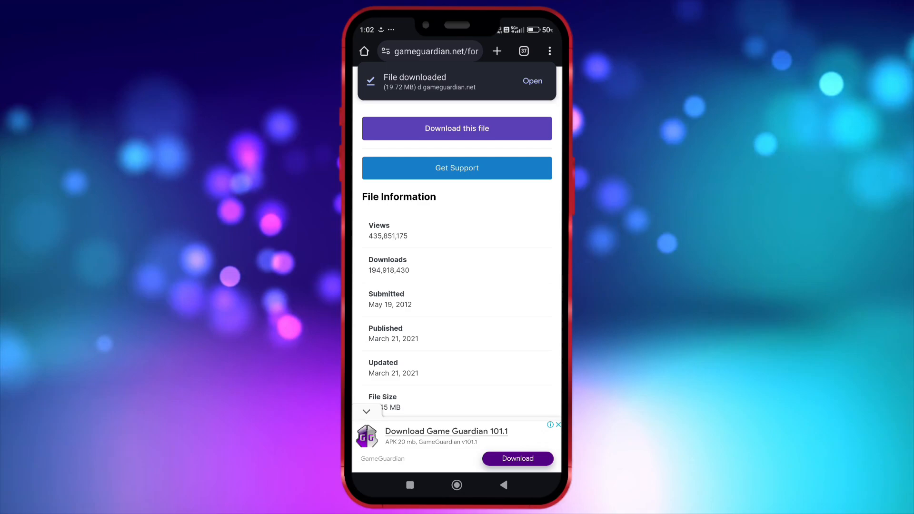
# - Download the GameGuardian file from gameguardian.net
pyautogui.click(410, 484)
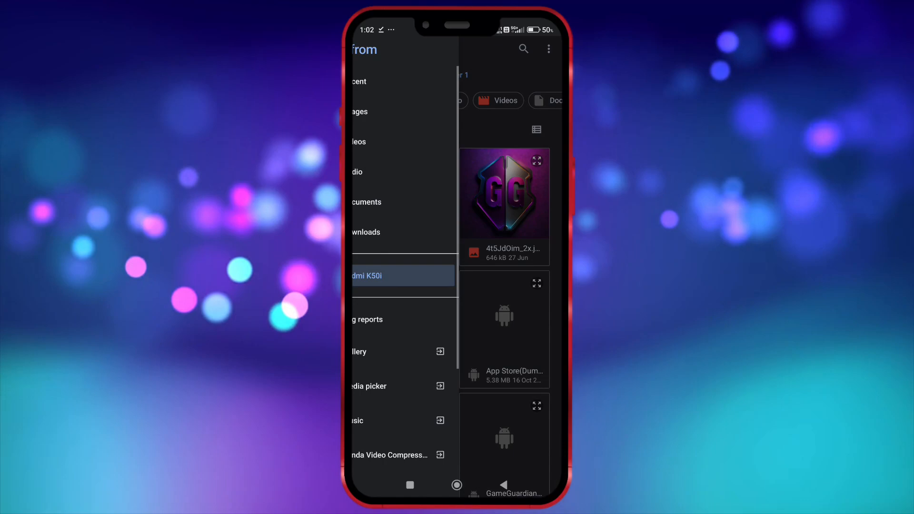
# - Import the GameGuardian APK from phone storage and install it inside the virtual Android
pyautogui.click(366, 232)
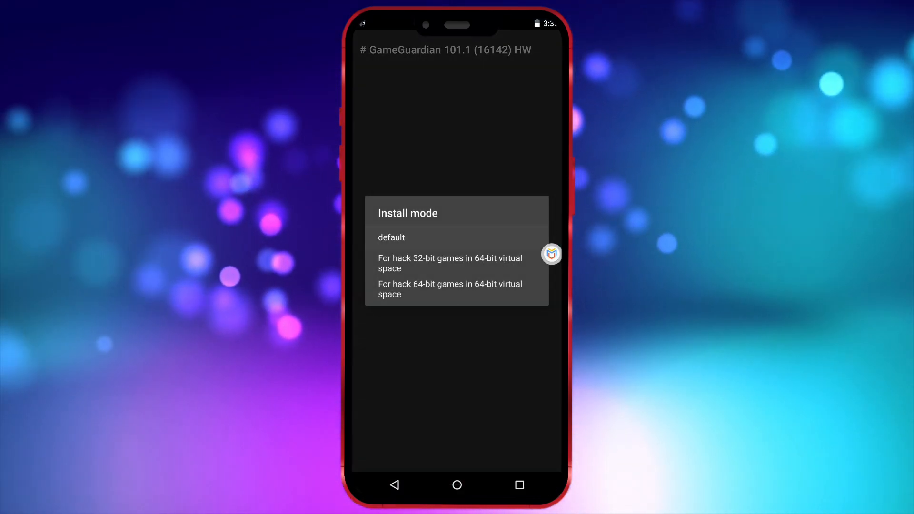
# - Choose GameGuardian's install mode, accept Hill Climb Racing's terms, and attach to its process
pyautogui.click(390, 238)
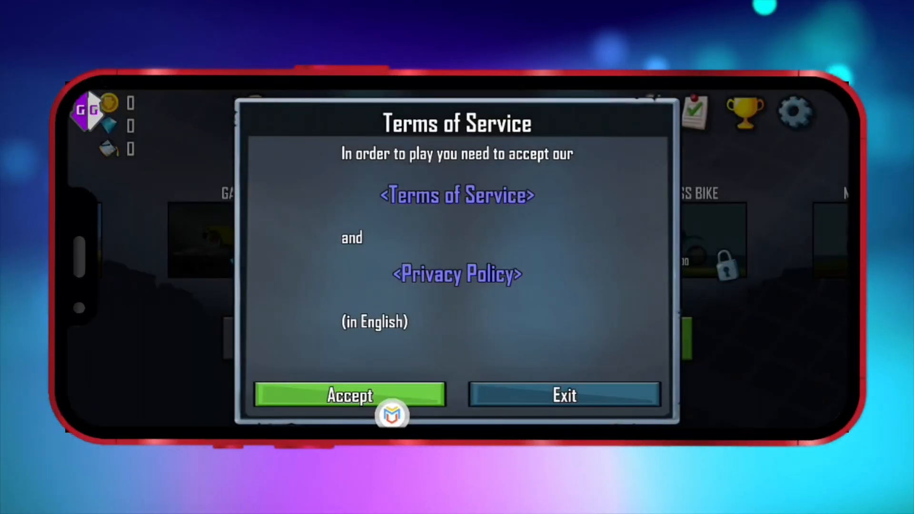
pyautogui.click(349, 394)
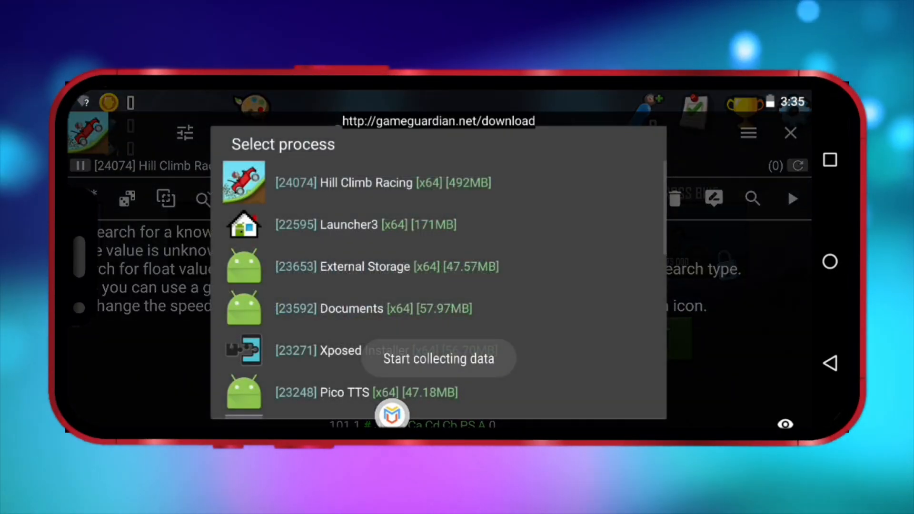
pyautogui.click(385, 182)
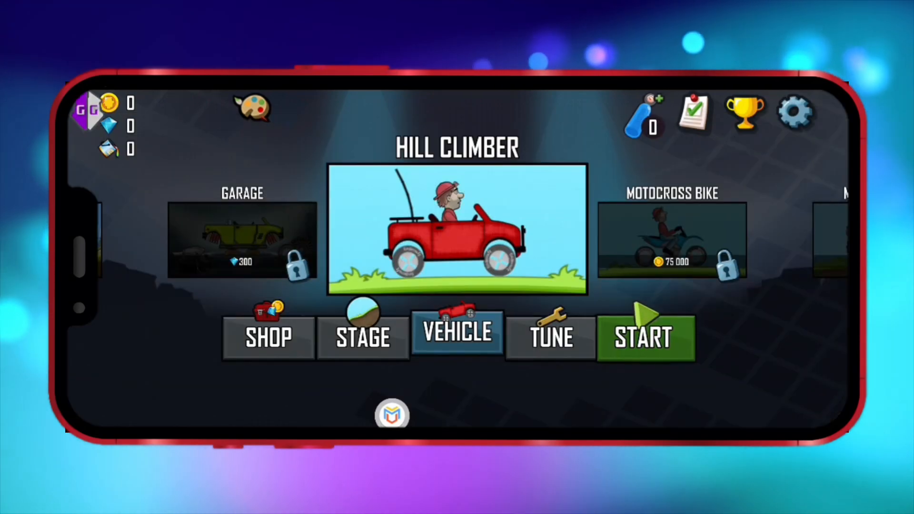
# - Race and drive forward to collect coins, reaching 360
pyautogui.click(645, 337)
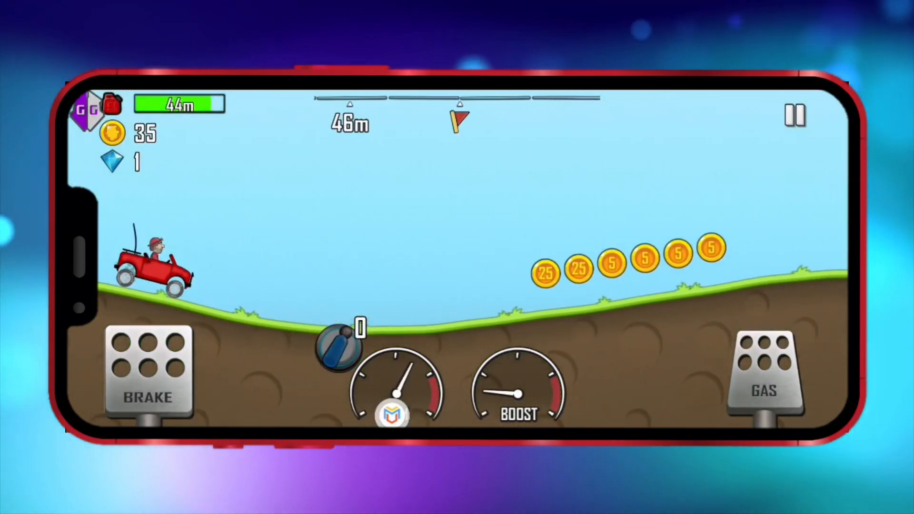
pyautogui.click(388, 414)
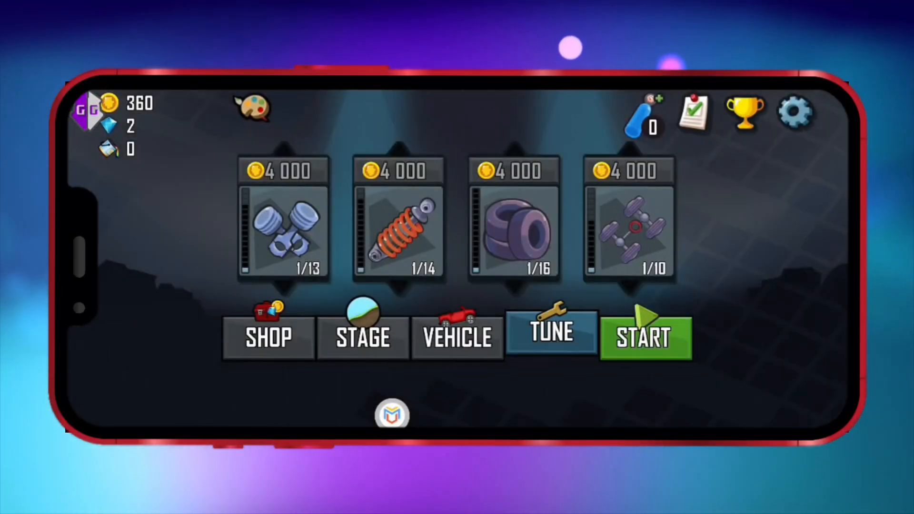
# - Start another race and set the coin value to 1234567 in GameGuardian
pyautogui.click(645, 339)
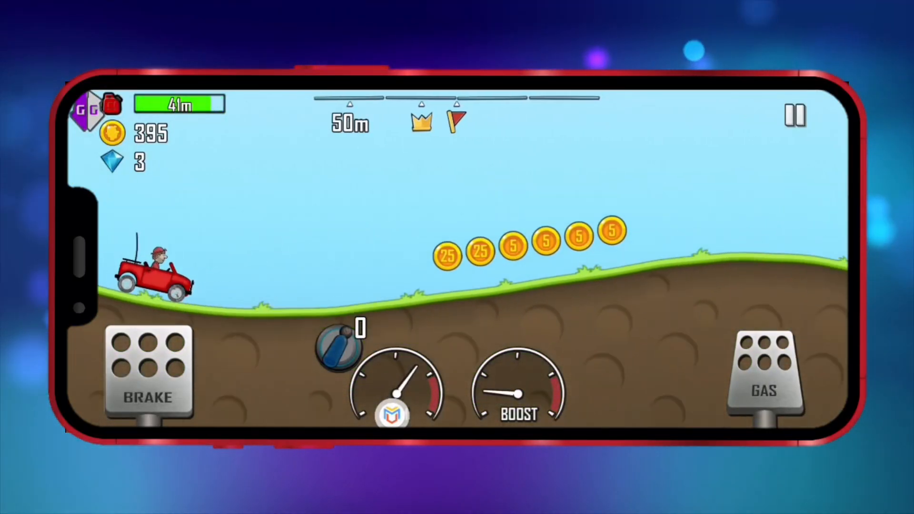
pyautogui.click(794, 115)
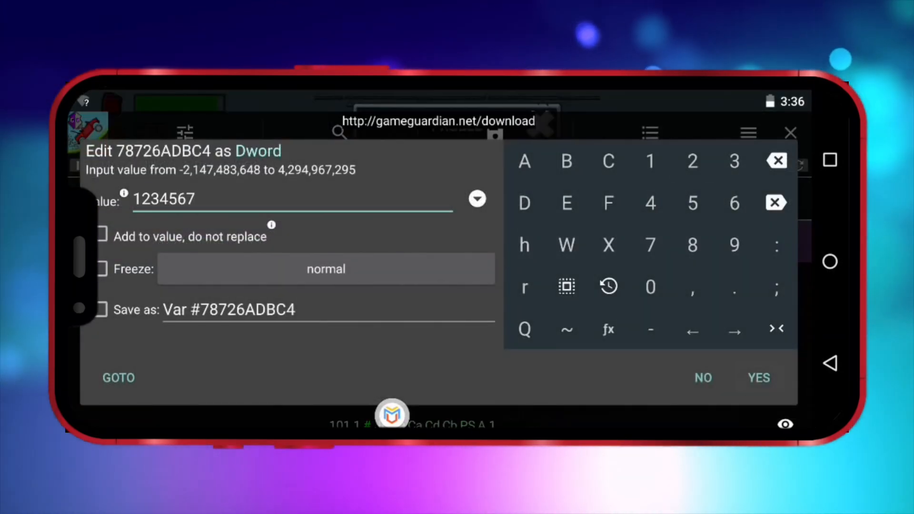
pyautogui.click(758, 377)
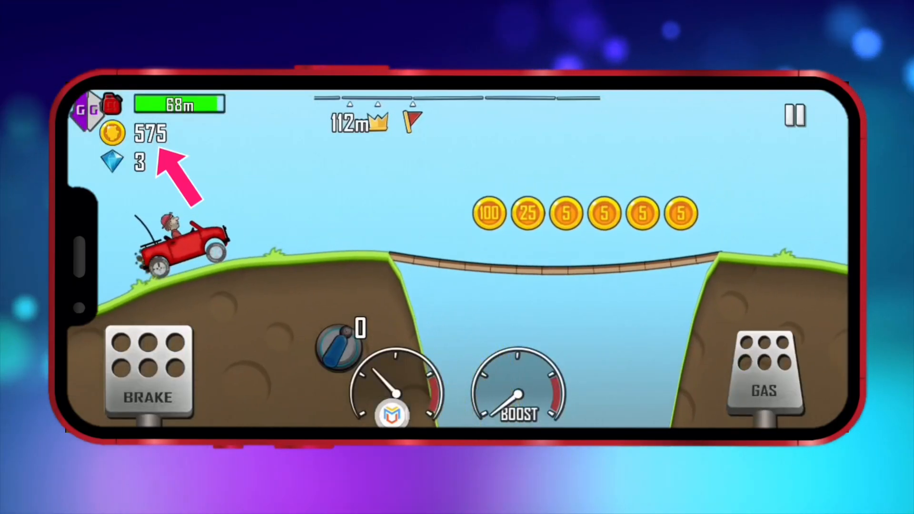